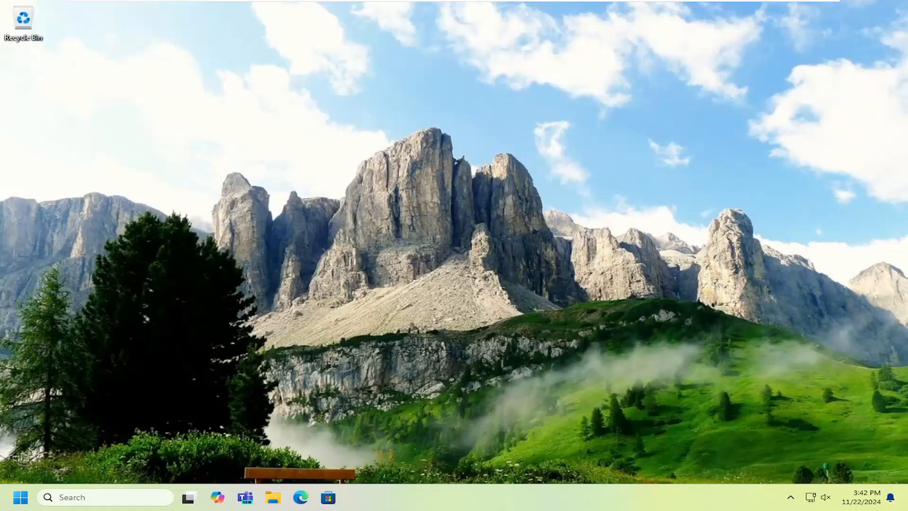
pyautogui.moveTo(5, 429)
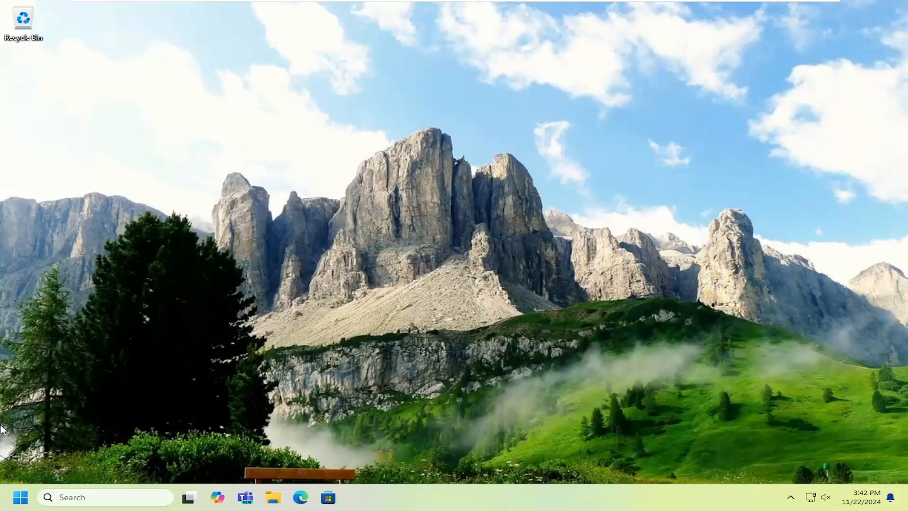
# Search 'dev' to open Device Manager, expand Display adapters, and right-click VMware SVGA 3D
pyautogui.write('dev')
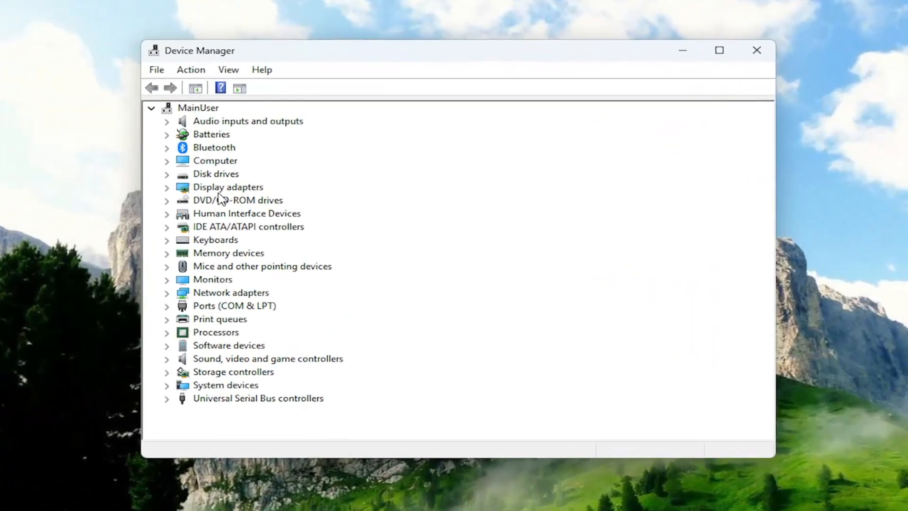
pyautogui.click(167, 187)
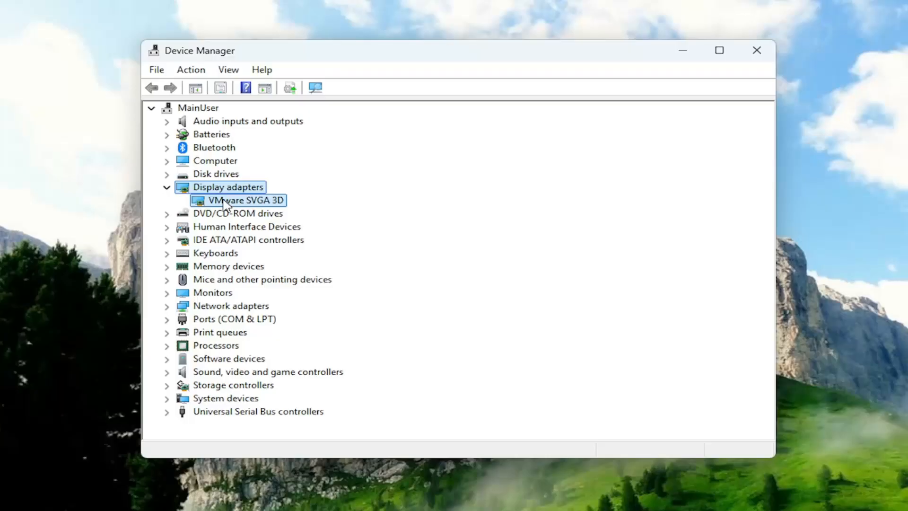
pyautogui.rightClick(244, 200)
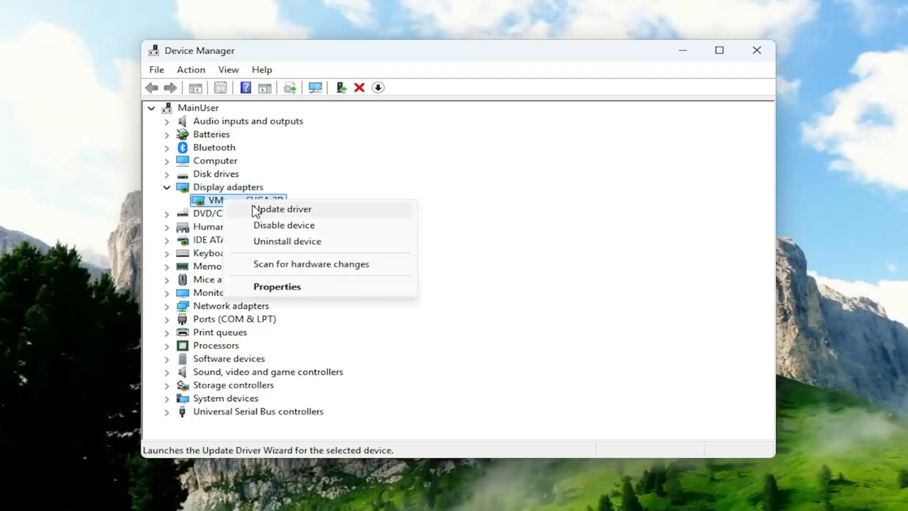
# Update the VMware SVGA 3D driver by picking it from the on-computer driver list
pyautogui.click(283, 209)
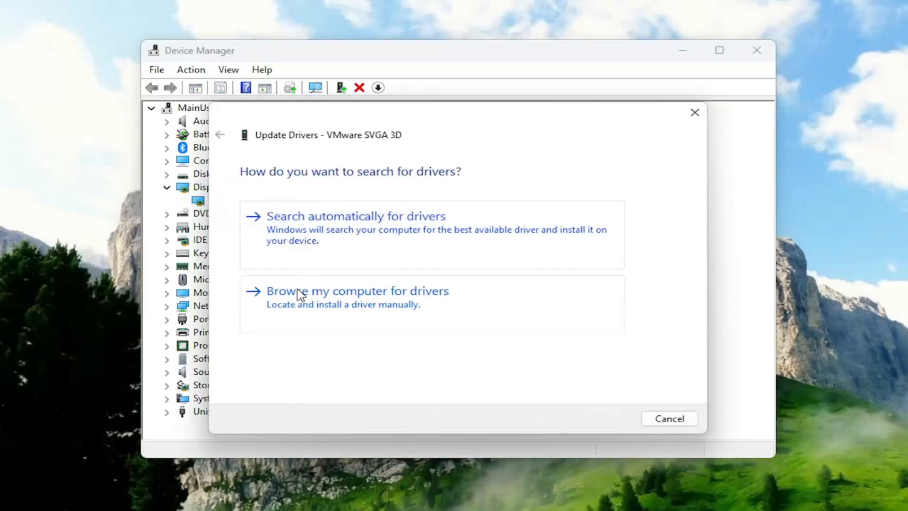
pyautogui.click(358, 291)
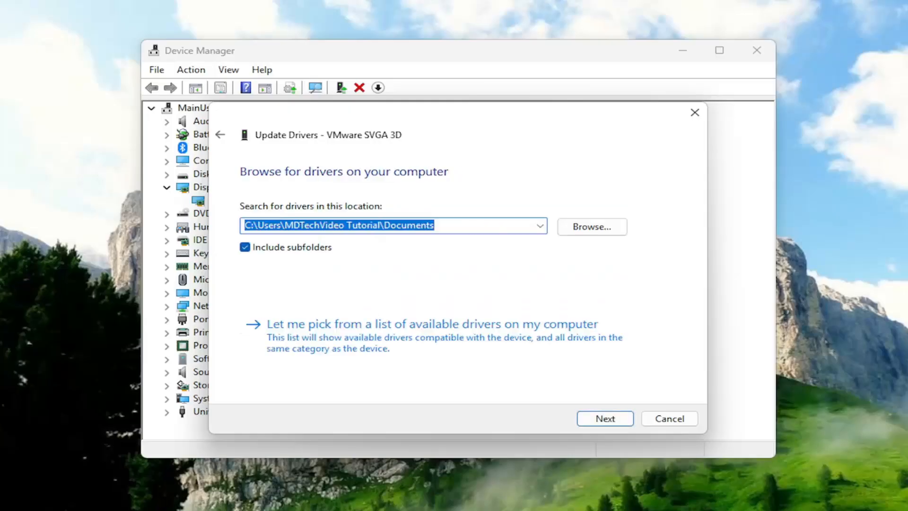
pyautogui.moveTo(316, 295)
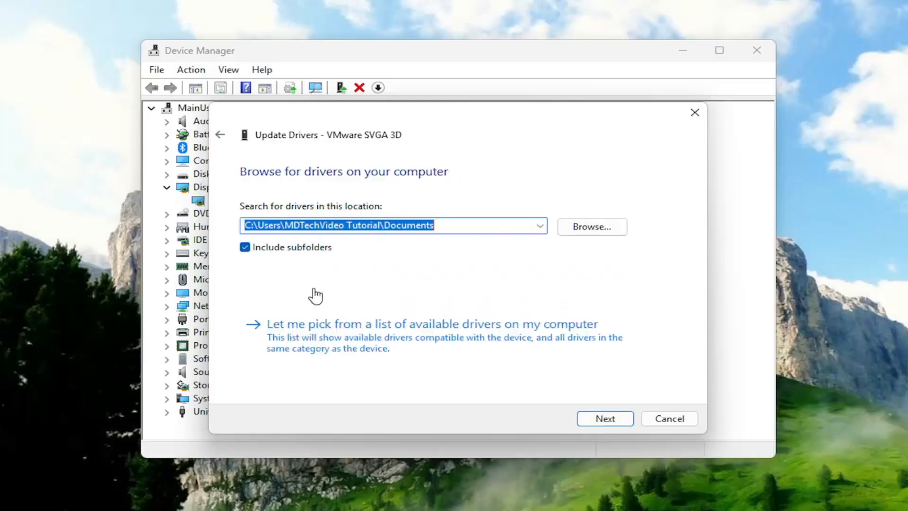
pyautogui.click(431, 324)
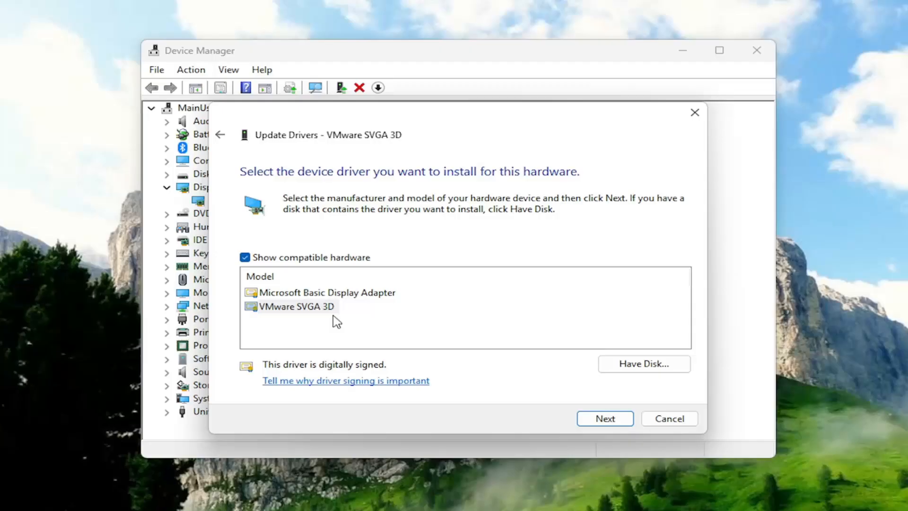
pyautogui.moveTo(295, 315)
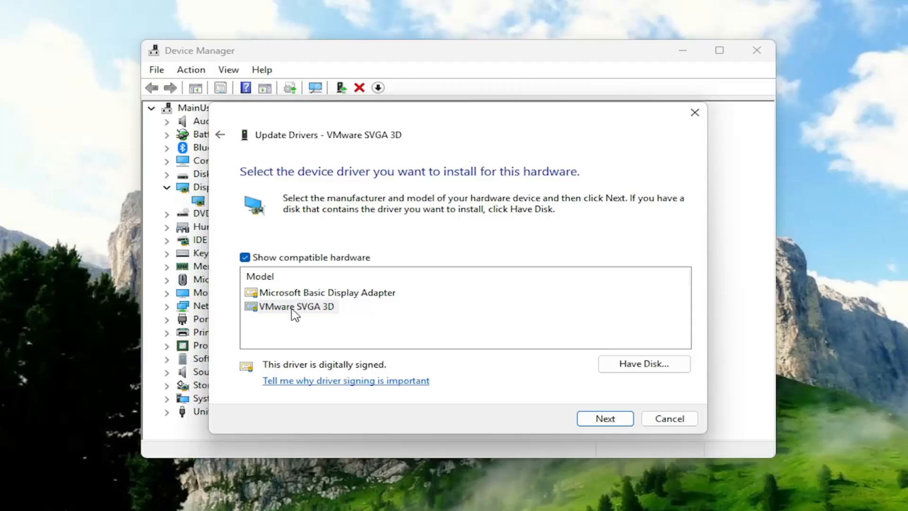
pyautogui.moveTo(312, 288)
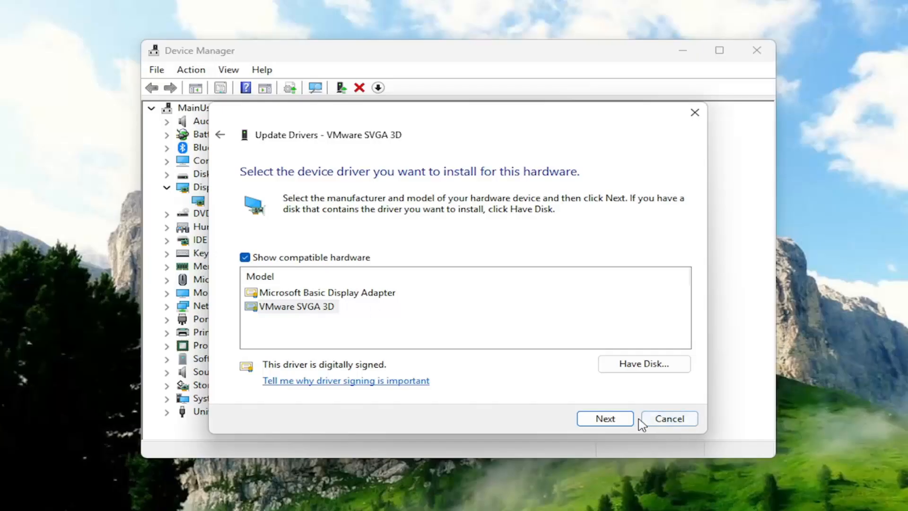
pyautogui.click(604, 418)
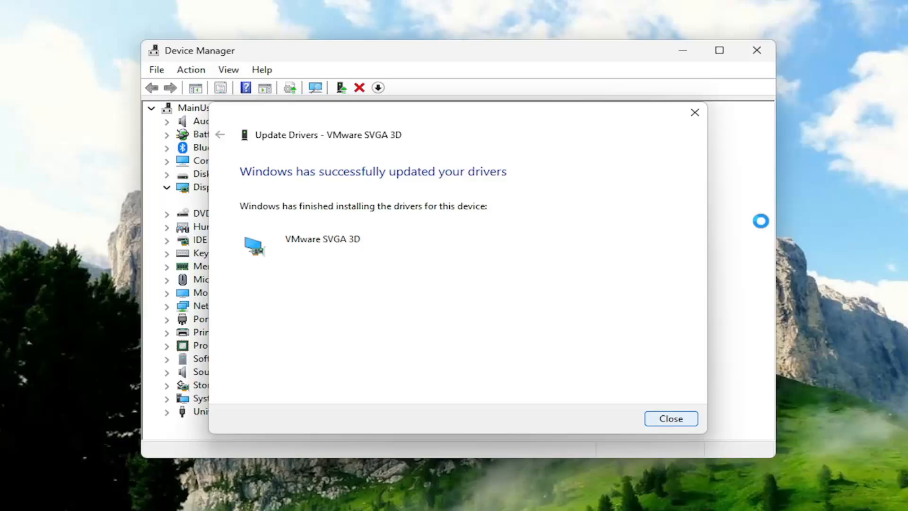